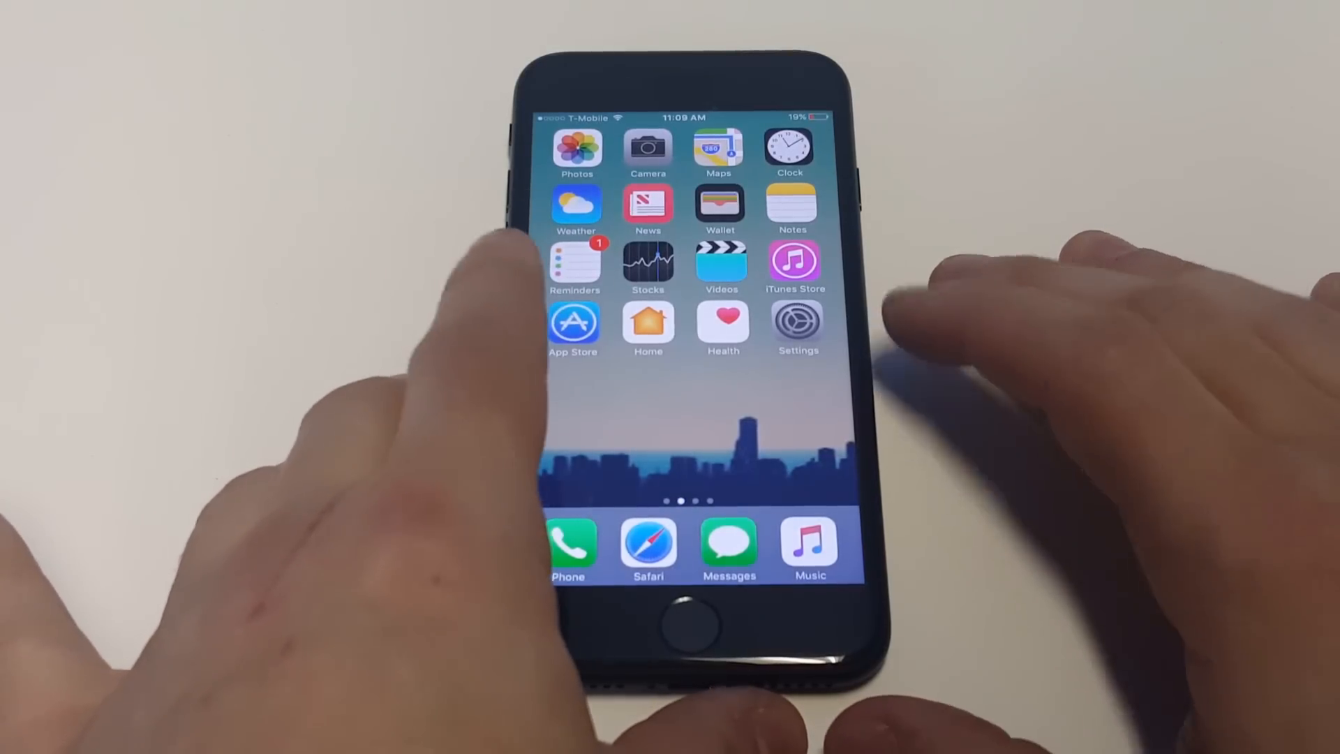
Review the Siri page (Siri and Lock Screen access on, Hey Siri off), then back out.
{"action": "left_click", "coordinate": [799, 323]}
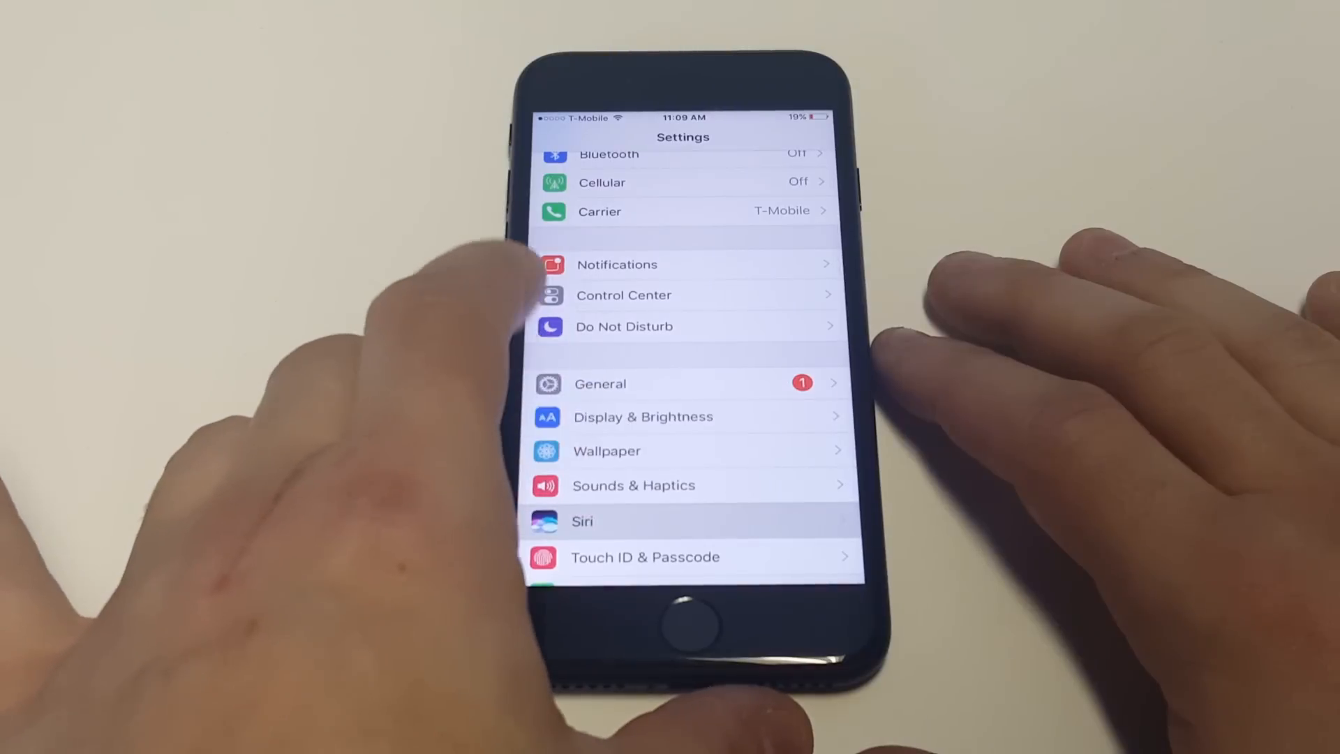
{"action": "left_click", "coordinate": [582, 521]}
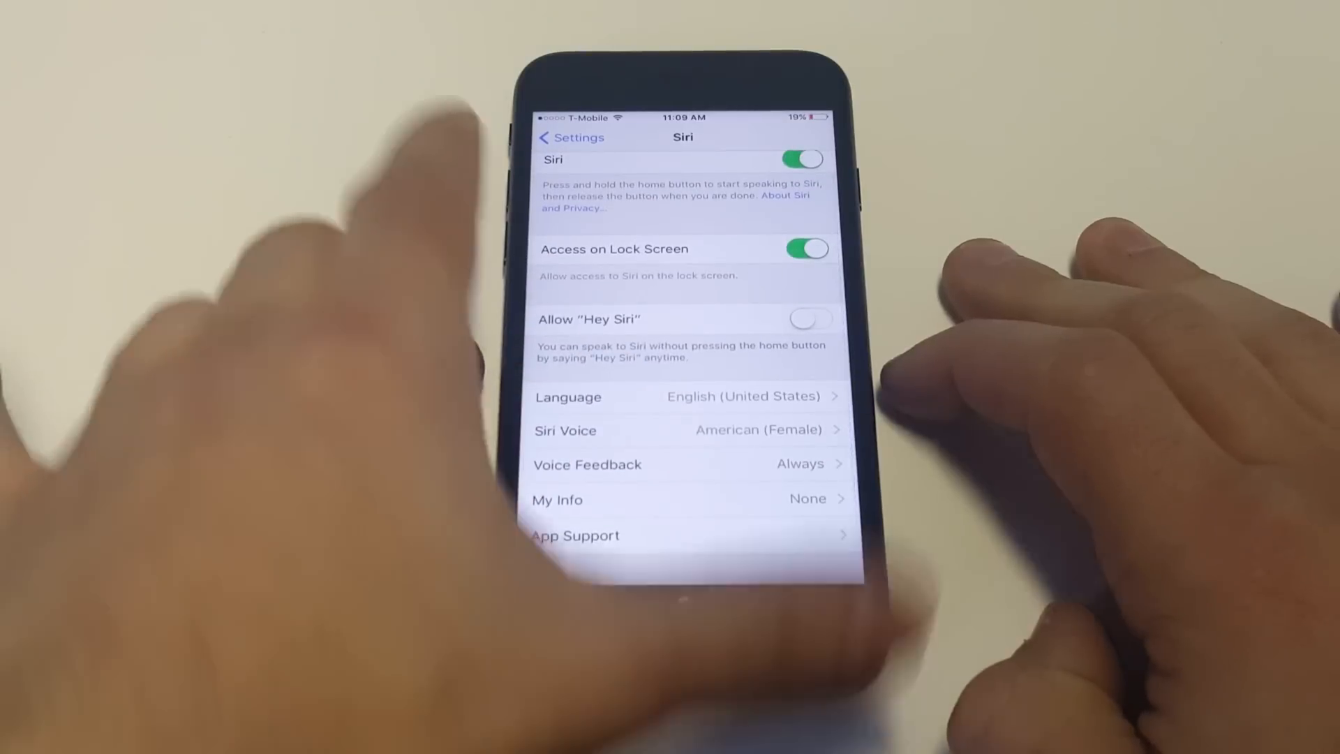
{"action": "left_click", "coordinate": [568, 137]}
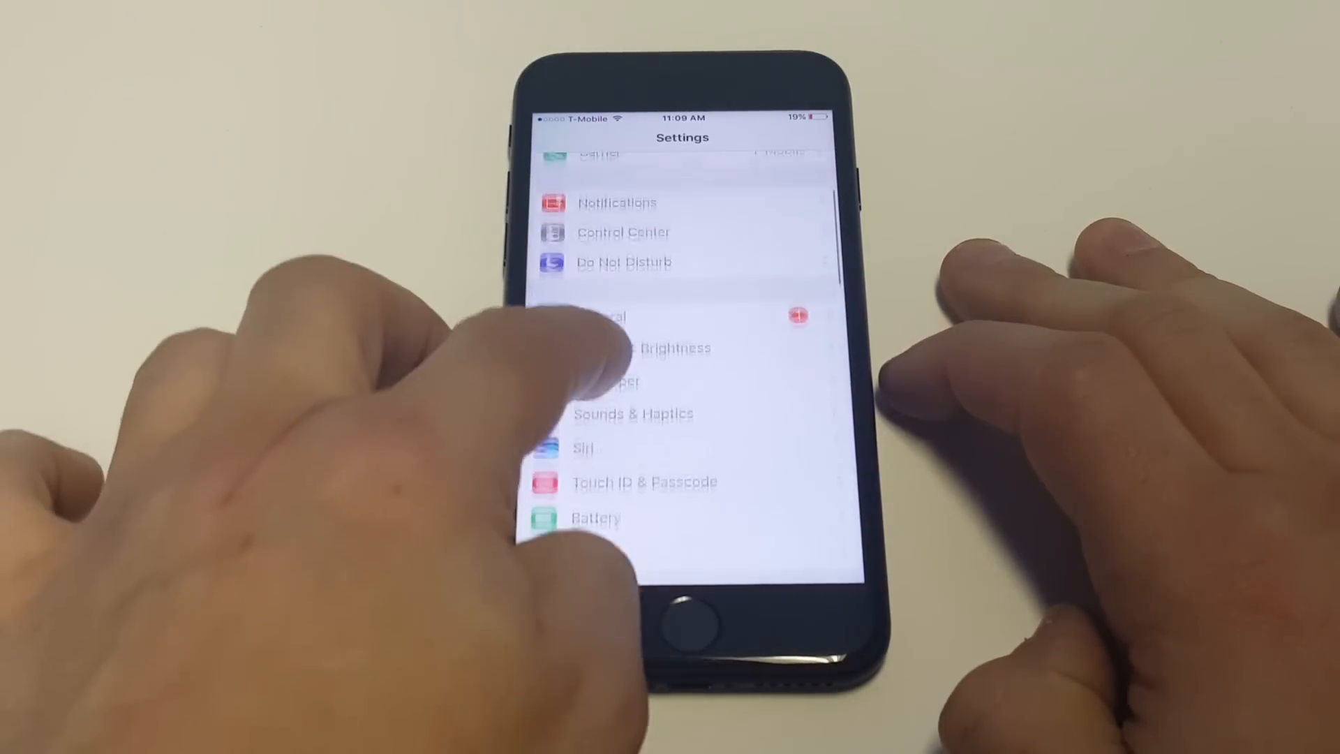
Check the dictation option under General > Keyboard, then reopen Settings.
{"action": "scroll", "scroll_direction": "down", "scroll_amount": 3}
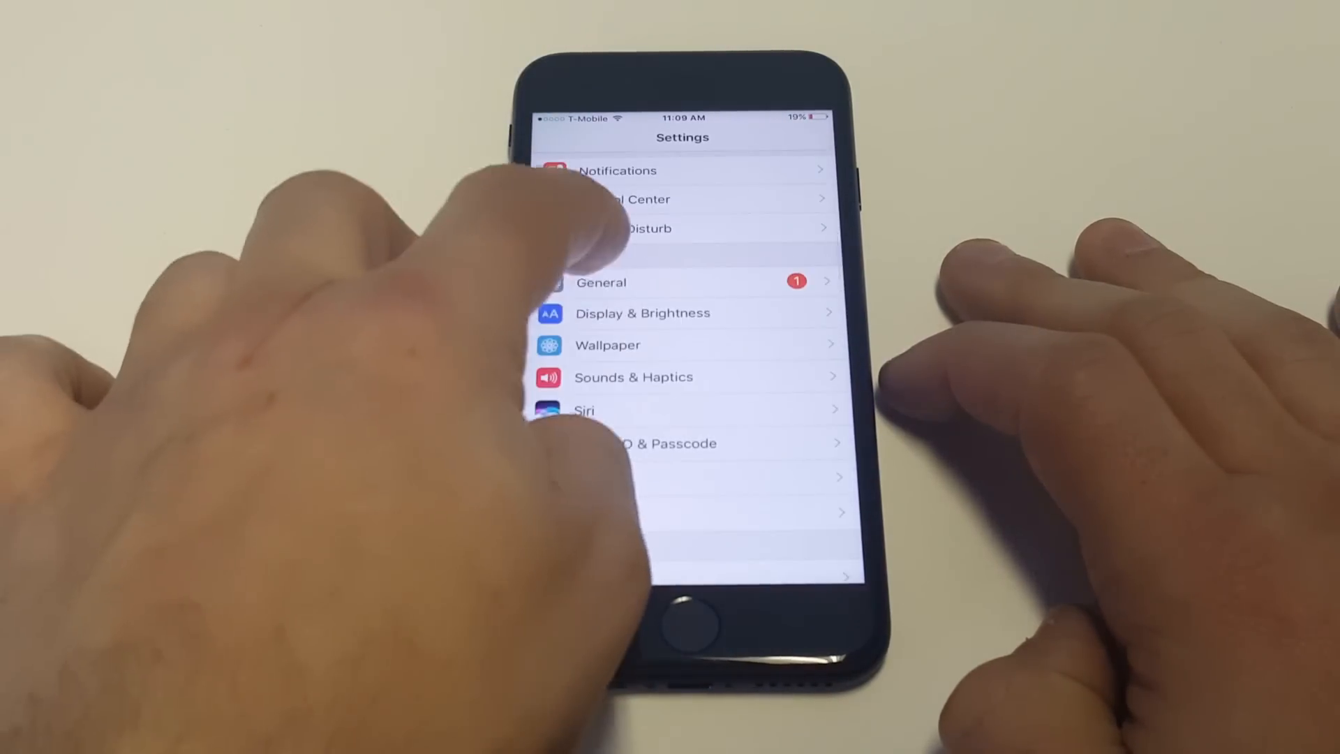
{"action": "left_click", "coordinate": [602, 282]}
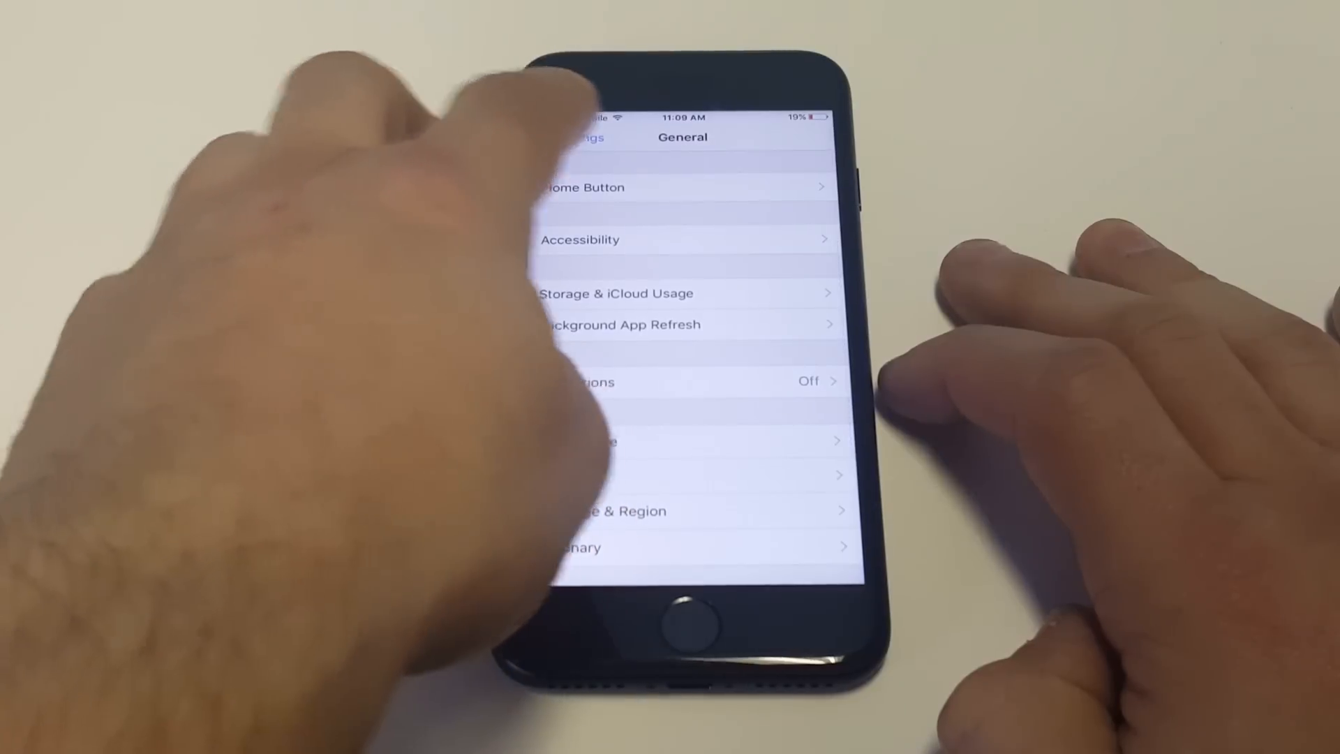
{"action": "left_click", "coordinate": [572, 137]}
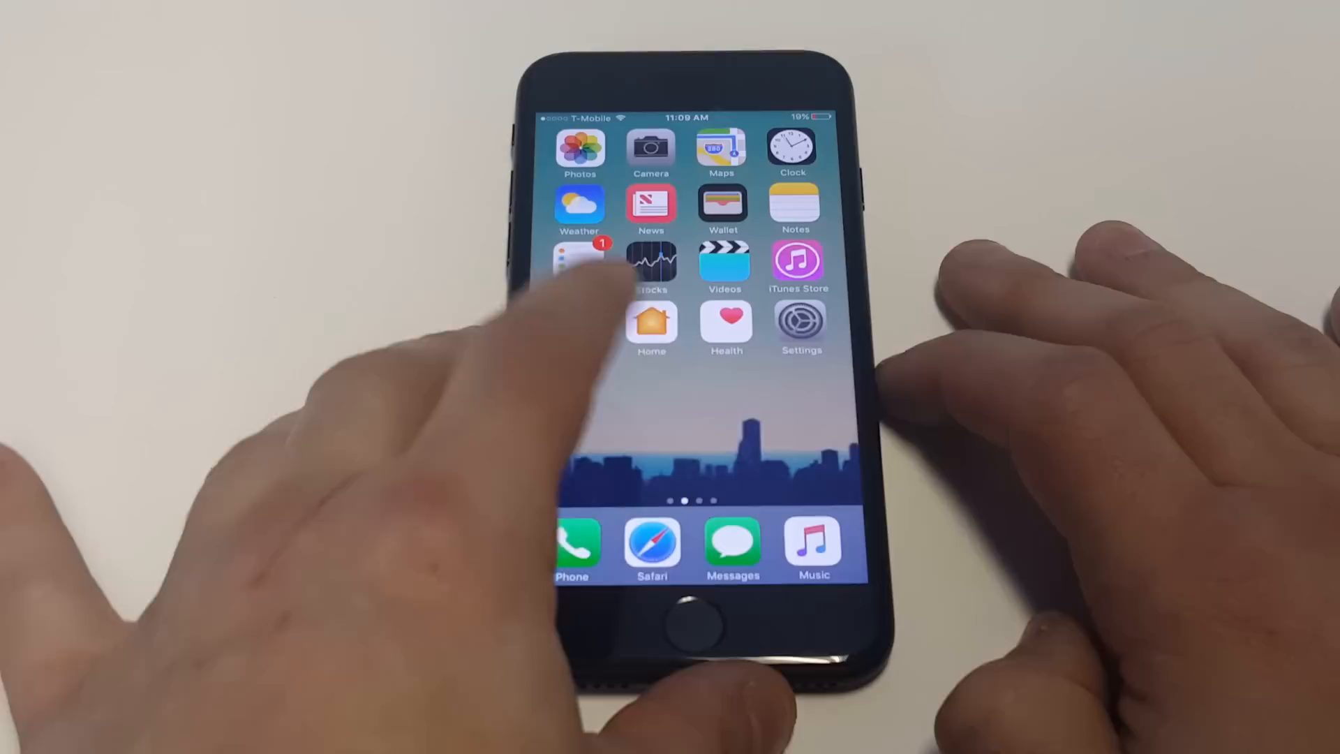
{"action": "left_click", "coordinate": [800, 327]}
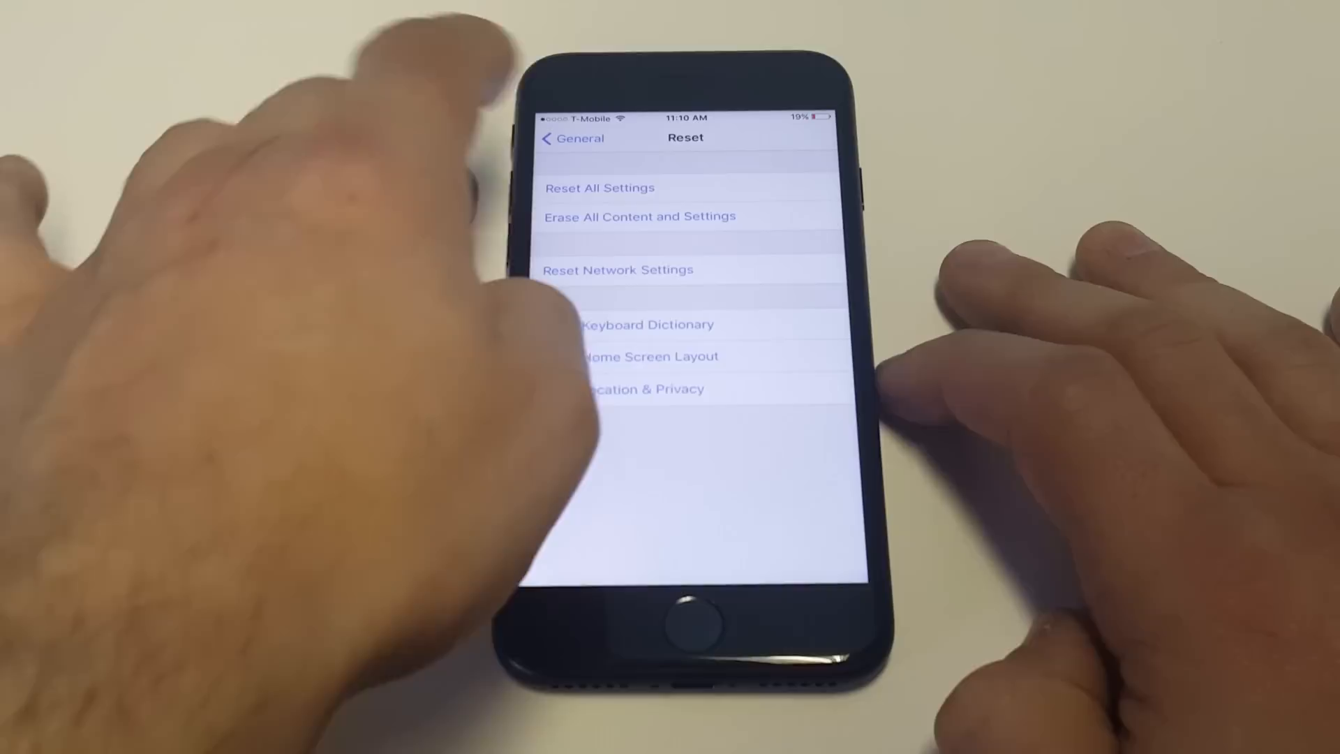
Back out of the Reset page to General, then go to the home screen.
{"action": "left_click", "coordinate": [570, 138]}
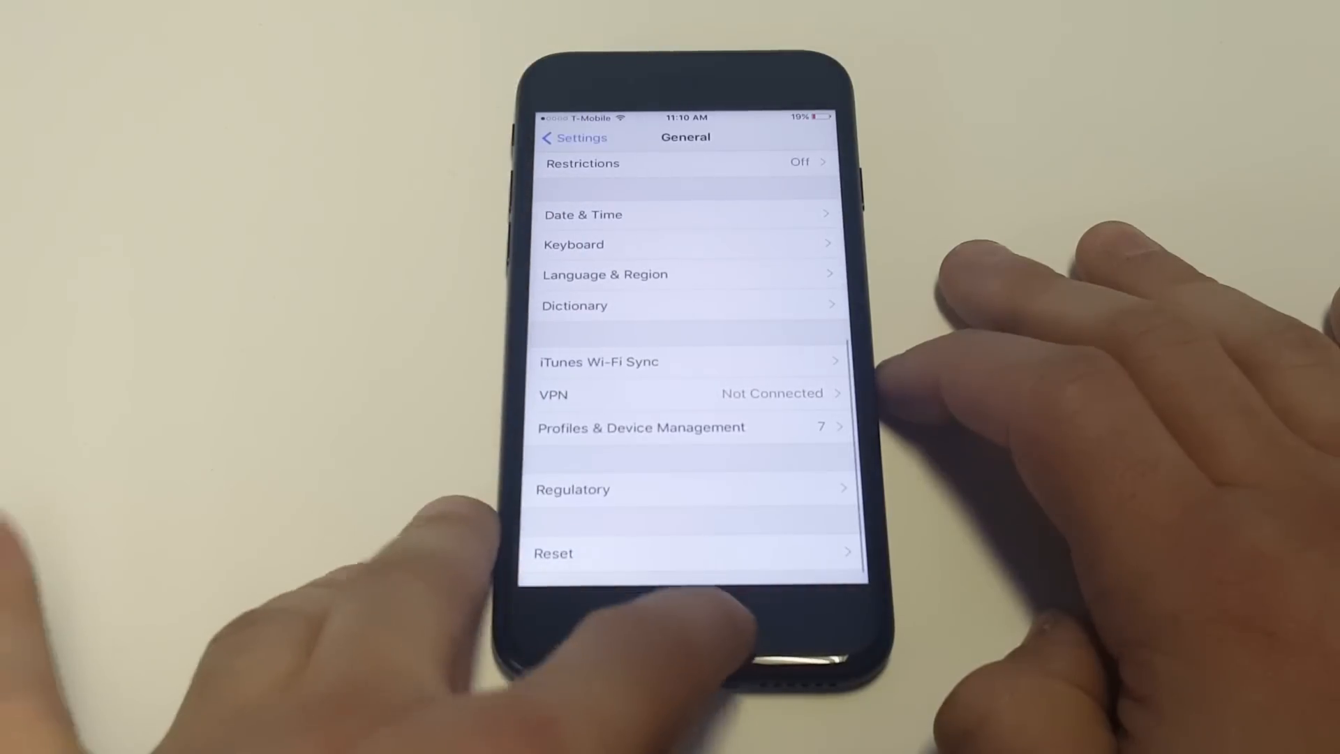
{"action": "left_click", "coordinate": [678, 622]}
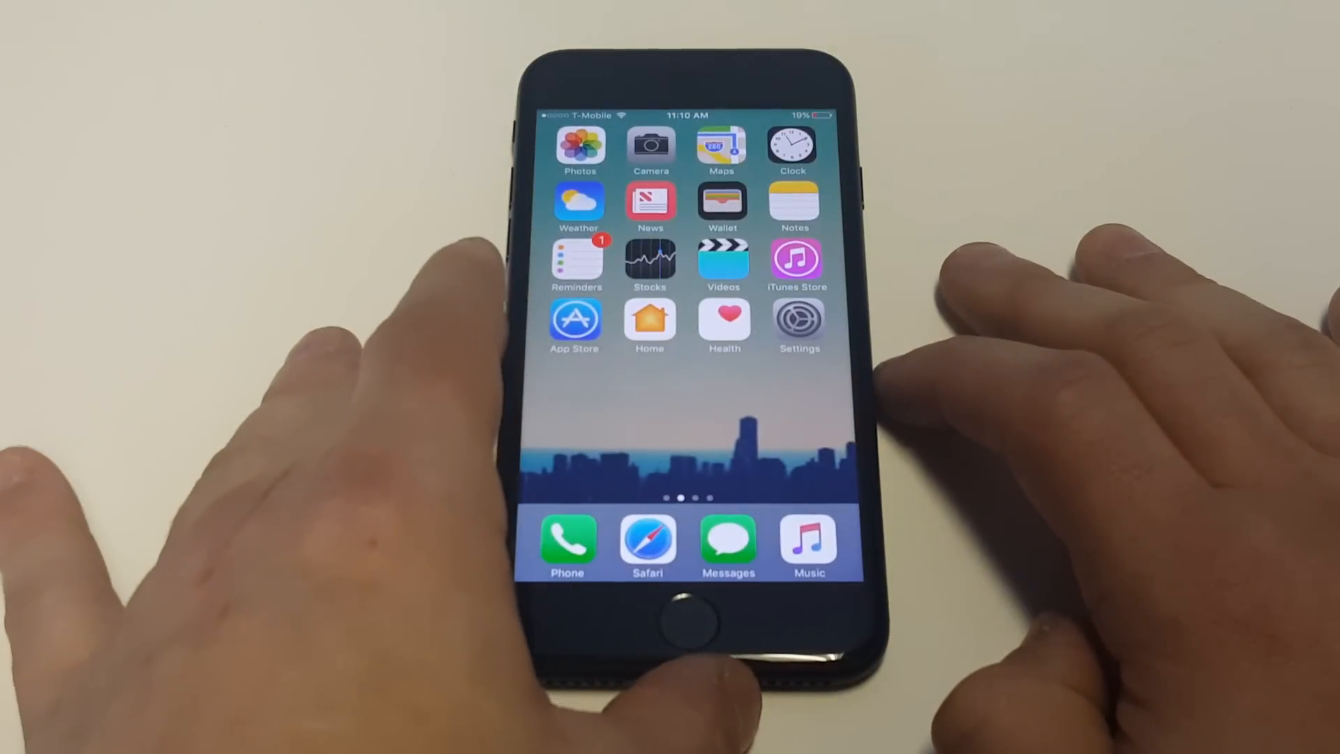